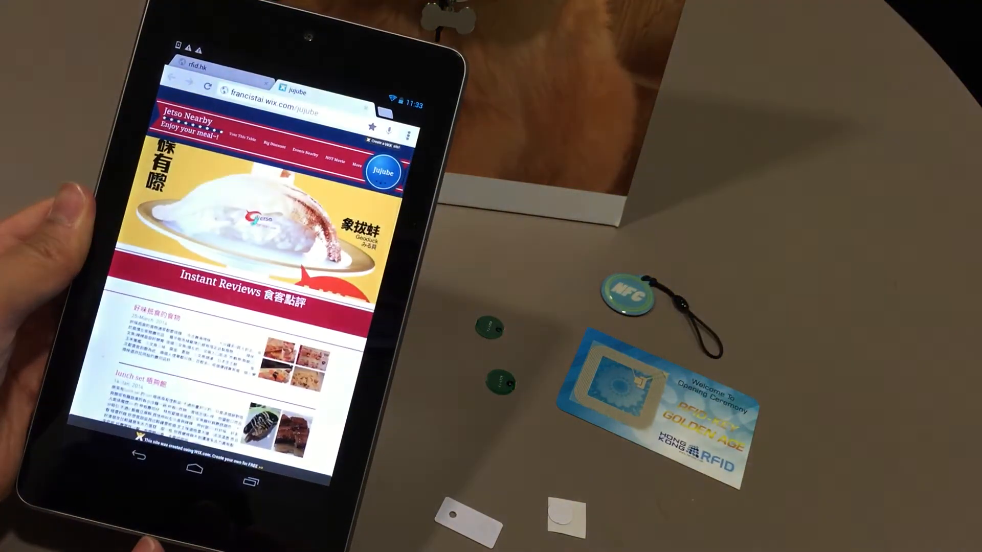
scroll(up, 3)
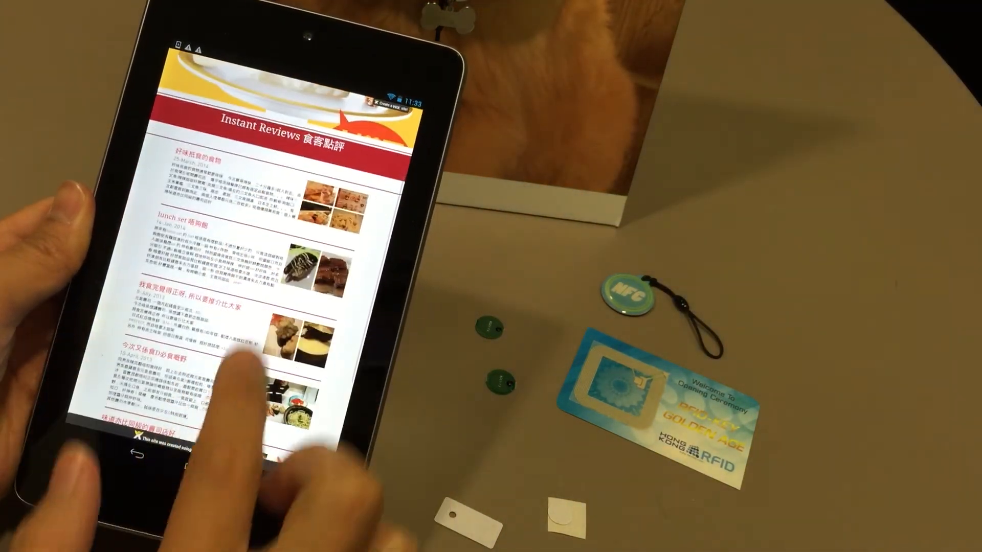